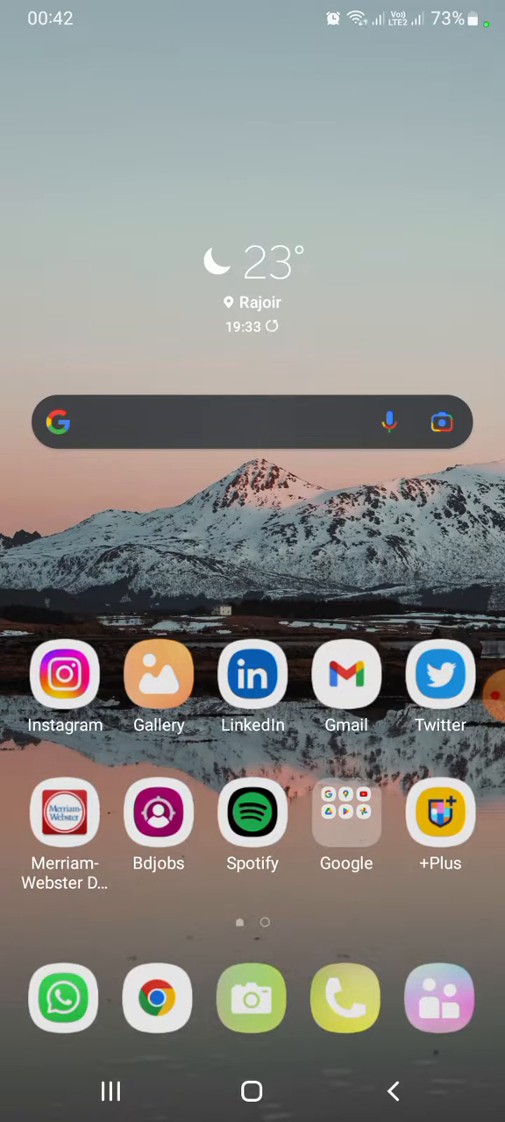
Step: Launch the LinkedIn app from the home screen
left_click(252, 673)
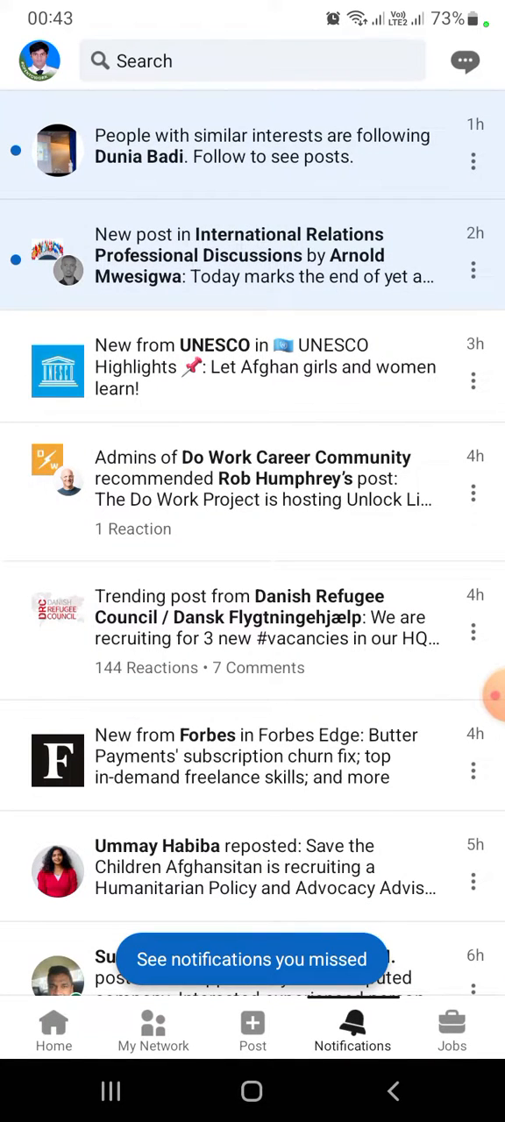
Step: Open Settings from the profile photo side drawer
left_click(40, 60)
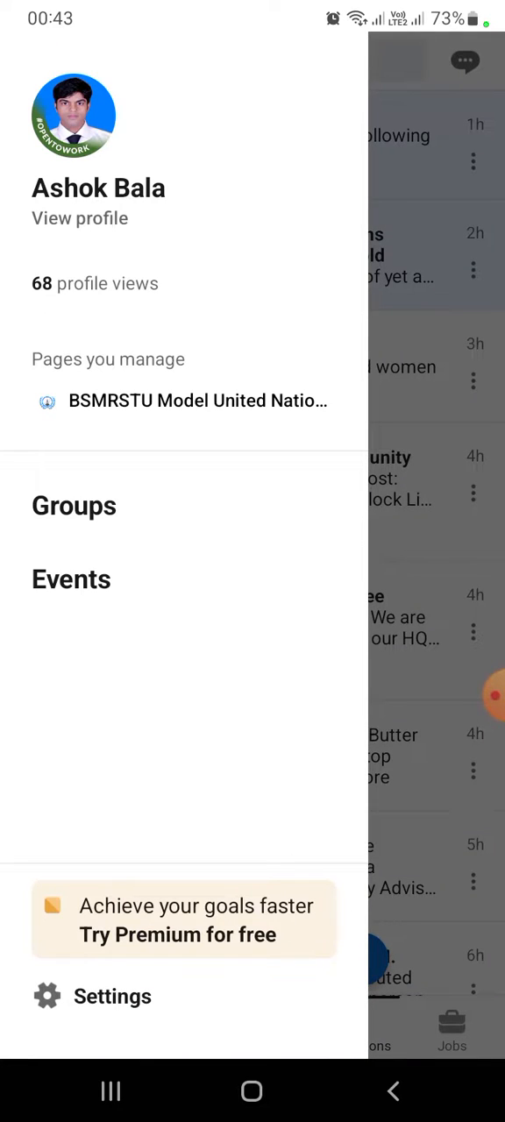
left_click(112, 996)
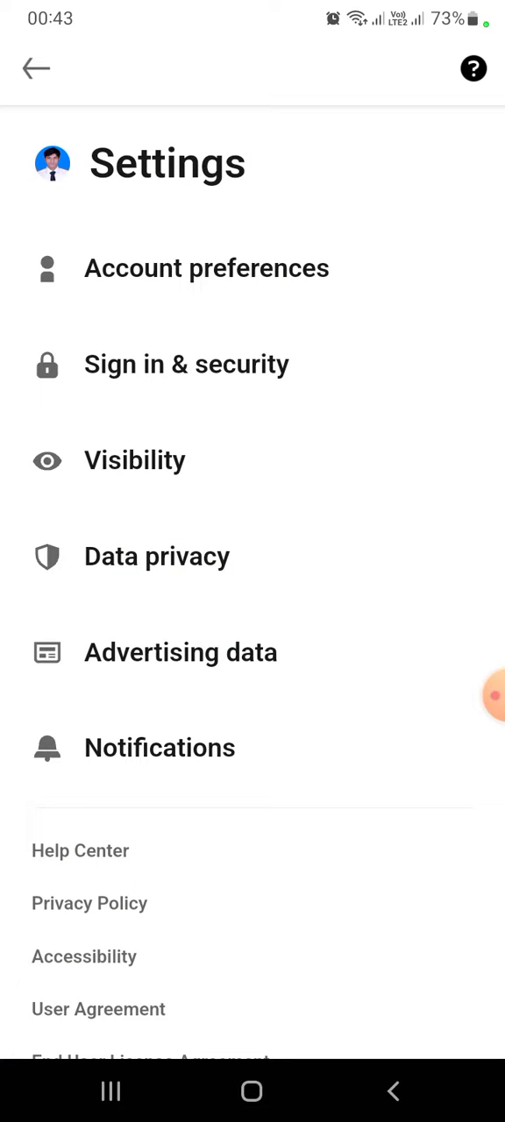
Step: Open Manage my activity under Data privacy and jump to page 21
left_click(156, 556)
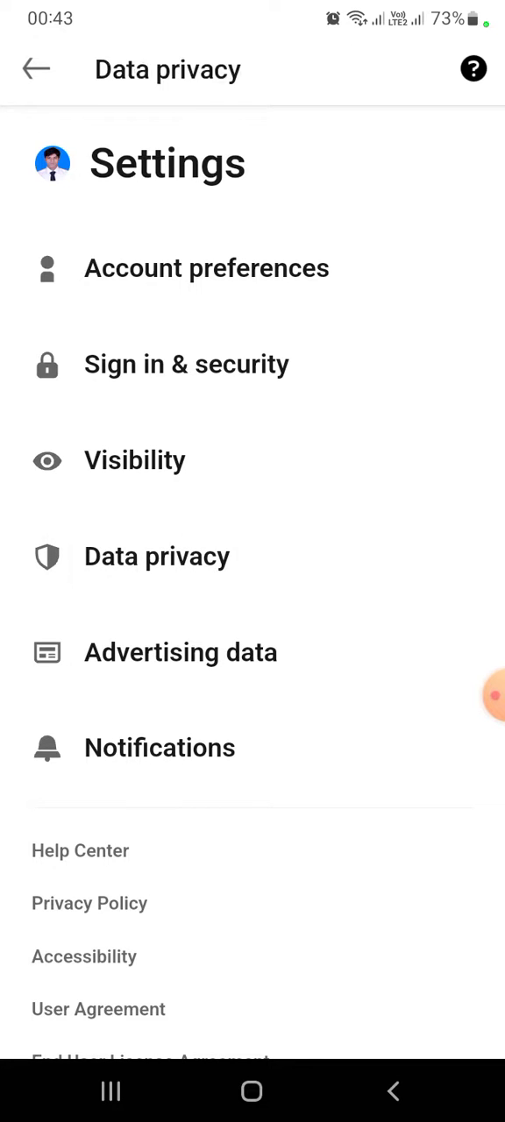
left_click(157, 555)
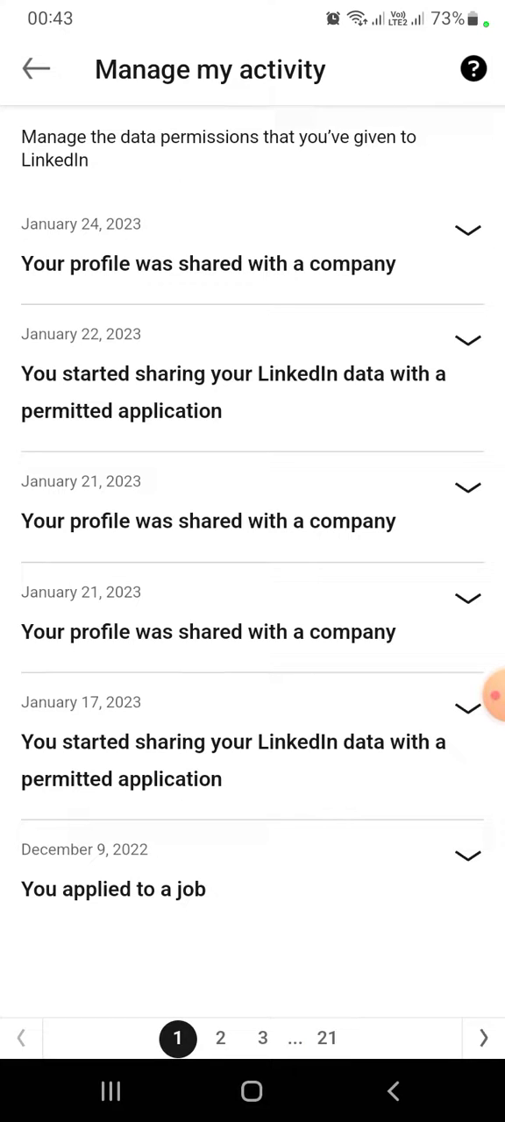
left_click(327, 1037)
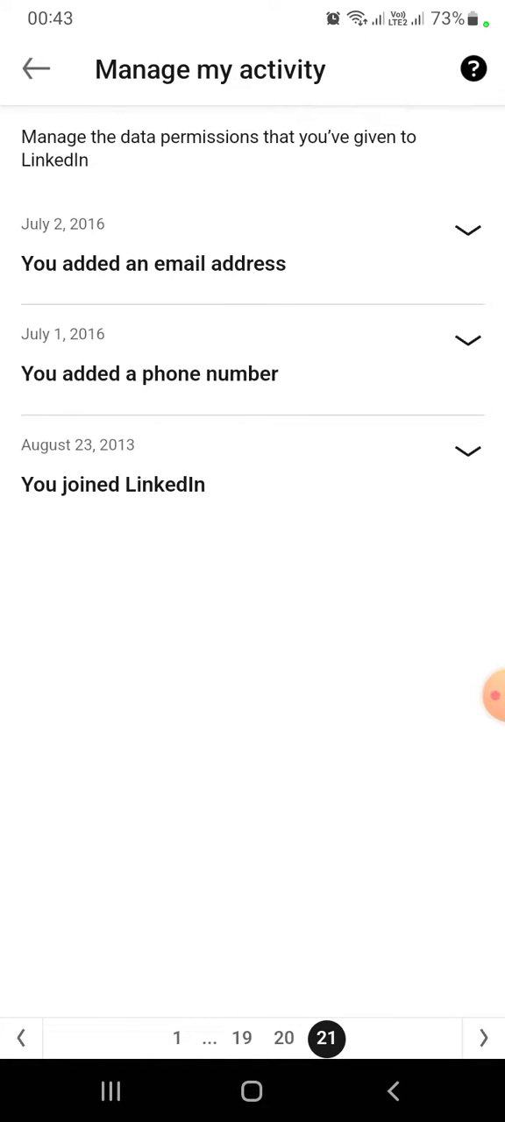